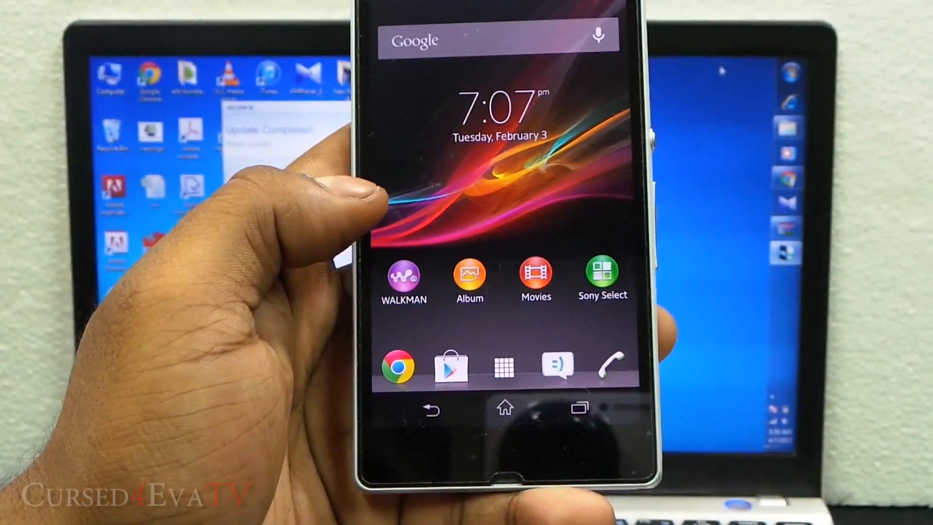
# - Show the app drawer sorted alphabetically and swipe to the last page (Smart Connect–YouTube) confirming SuperUser is absent
pyautogui.click(502, 365)
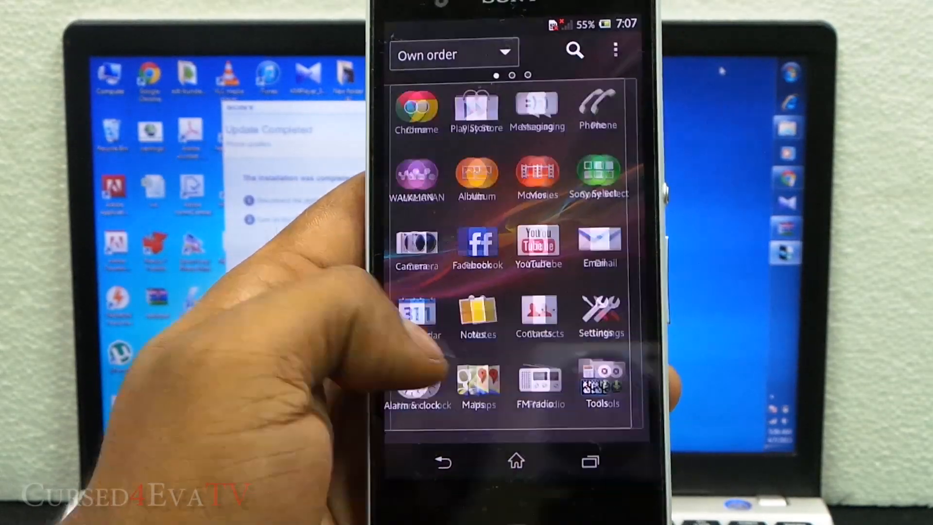
pyautogui.hscroll(-3)
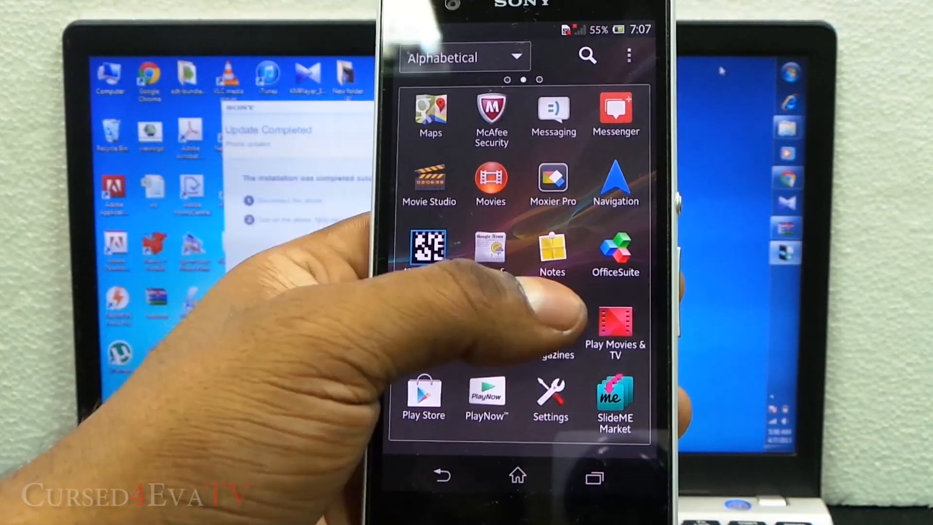
pyautogui.hscroll(-3)
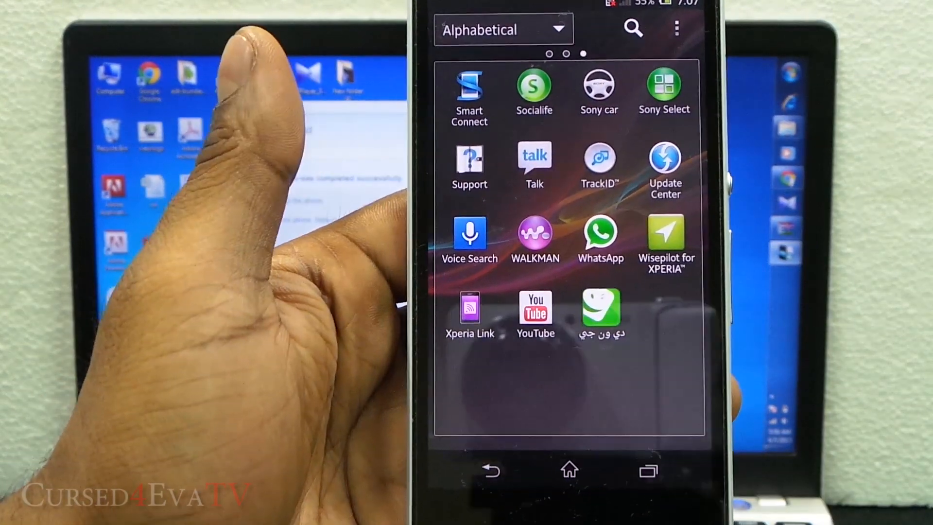